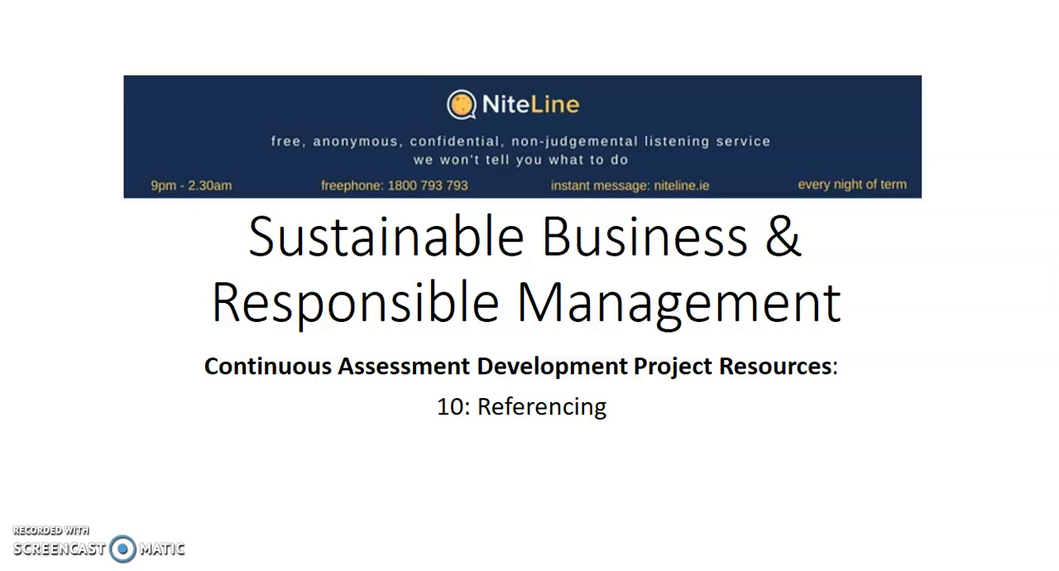
Advance from the course title slide to the Referencing slide on guidelines and cheat-sheet
{"action": "key", "text": "Right"}
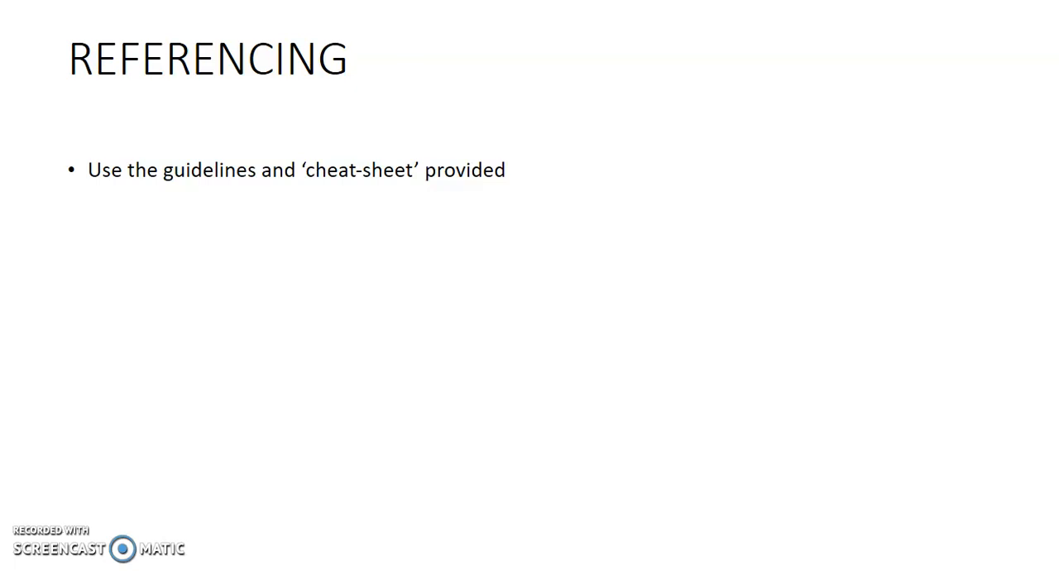